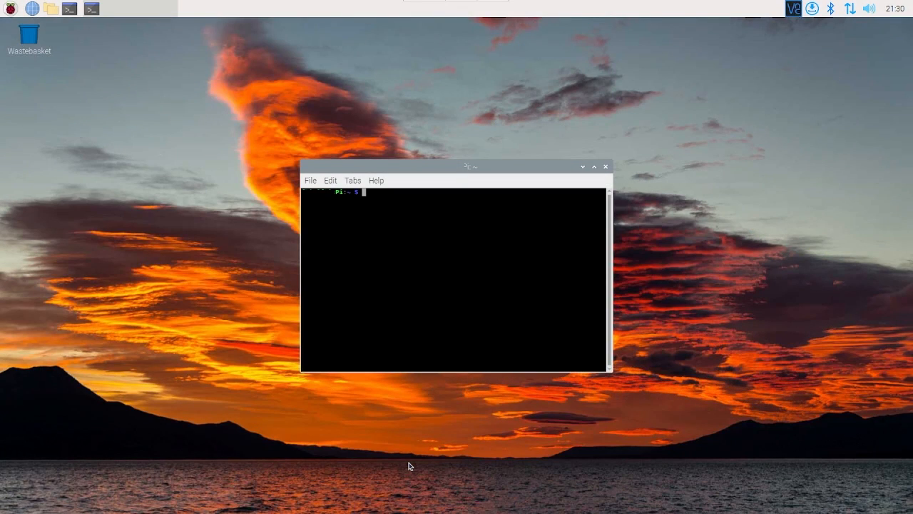
Step: Enter the rpitx folder (cd rpitx) and start the Tune carrier transmission test
{"action": "type", "text": "cd rpitx"}
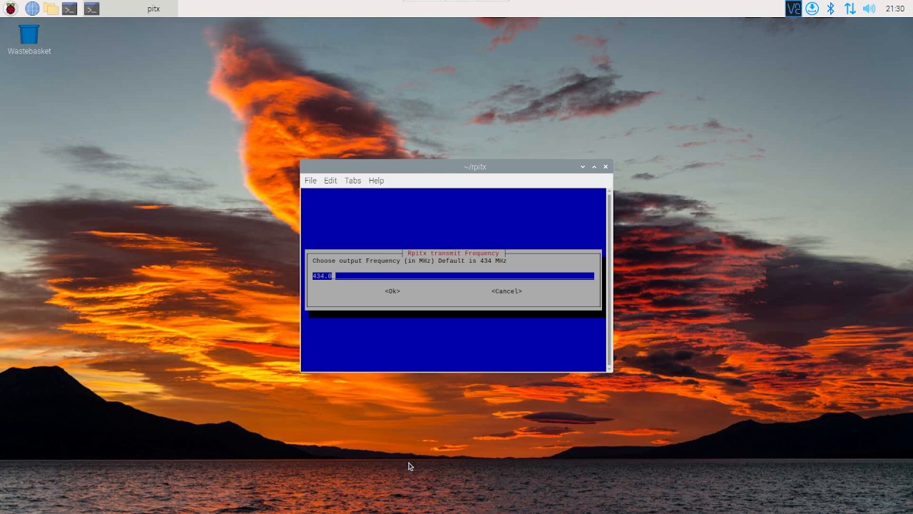
{"action": "mouse_move", "coordinate": [425, 402]}
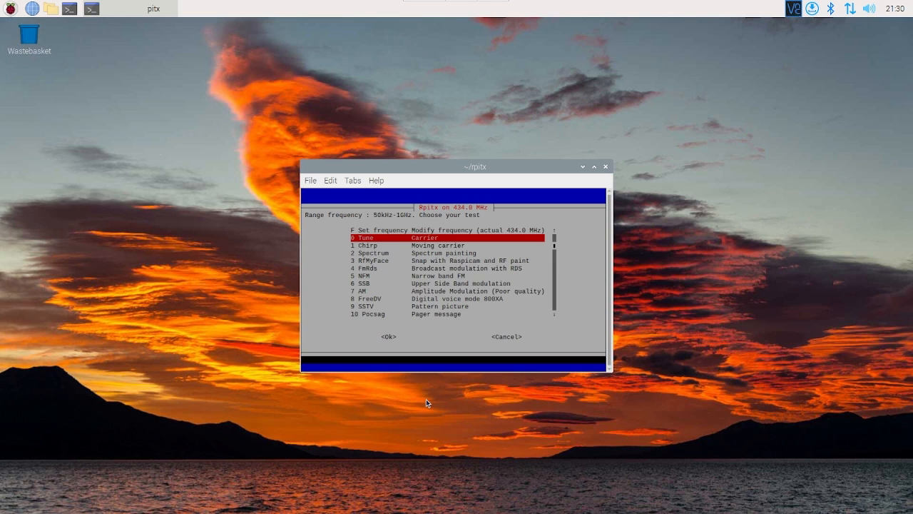
{"action": "key", "text": "Down"}
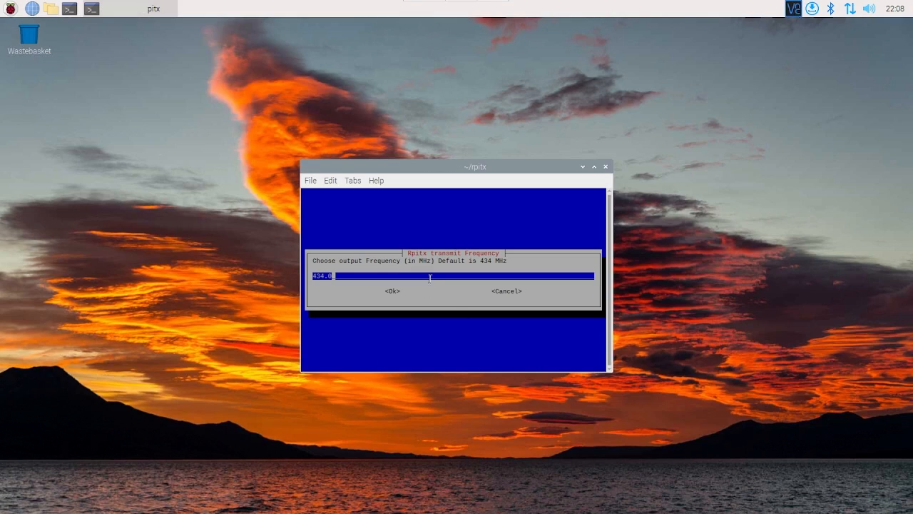
Step: Accept the default 434 MHz output frequency to reach the test menu
{"action": "key", "text": "BackSpace"}
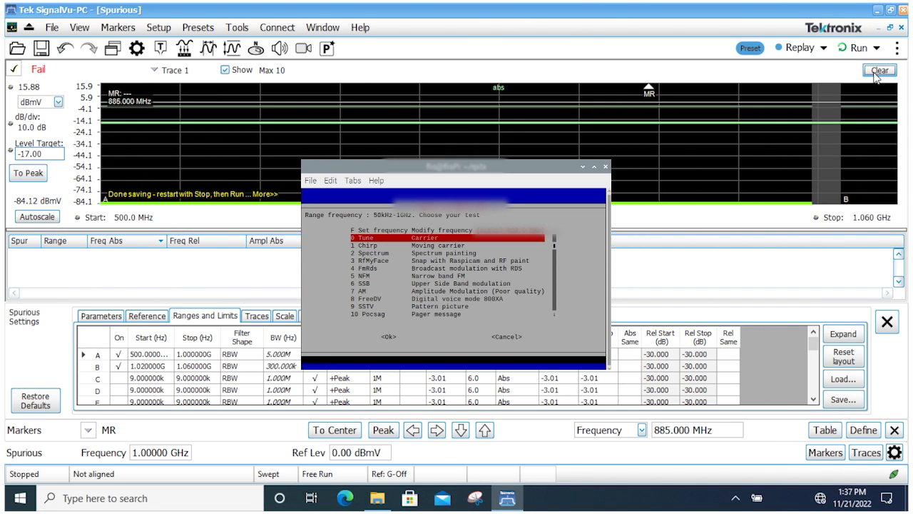
Step: Move the terminal to the lower right and review the Reference, Traces, Prefs and Ranges settings
{"action": "left_click_drag", "start_coordinate": [456, 166], "coordinate": [559, 228]}
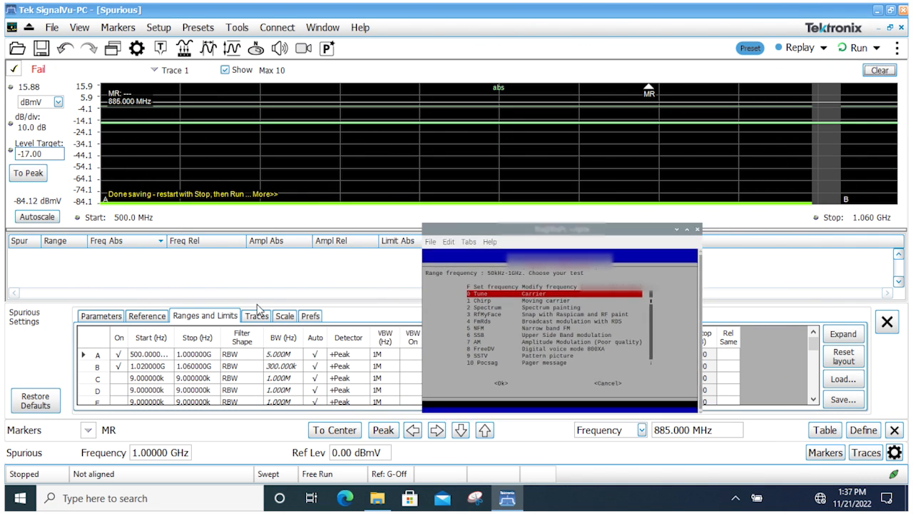
{"action": "left_click", "coordinate": [146, 315]}
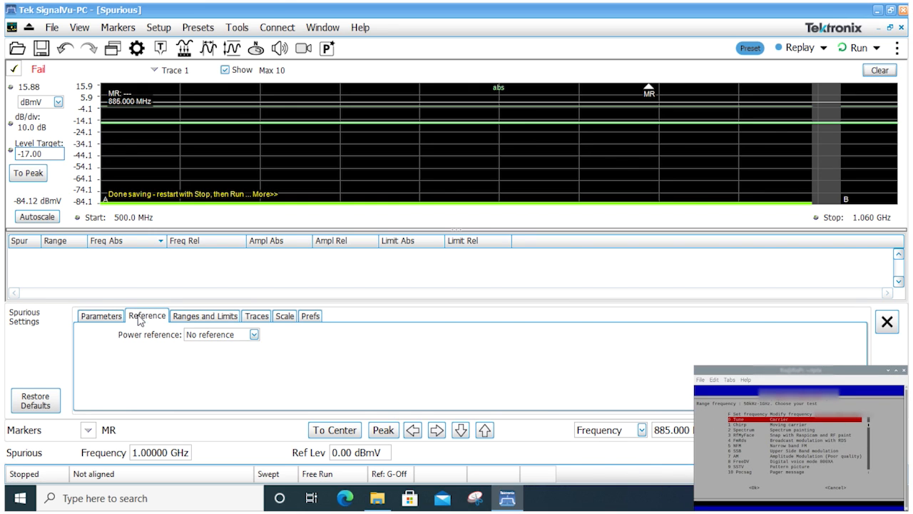
{"action": "left_click", "coordinate": [257, 315]}
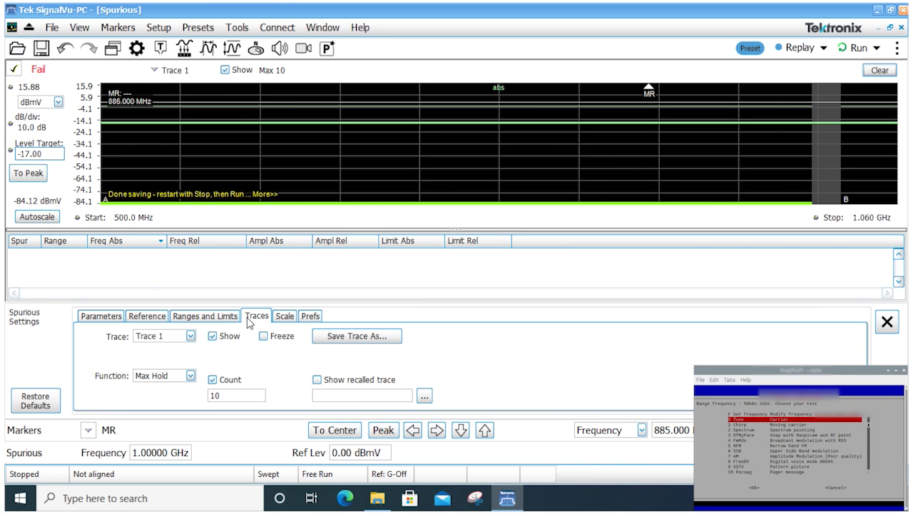
{"action": "left_click", "coordinate": [309, 315]}
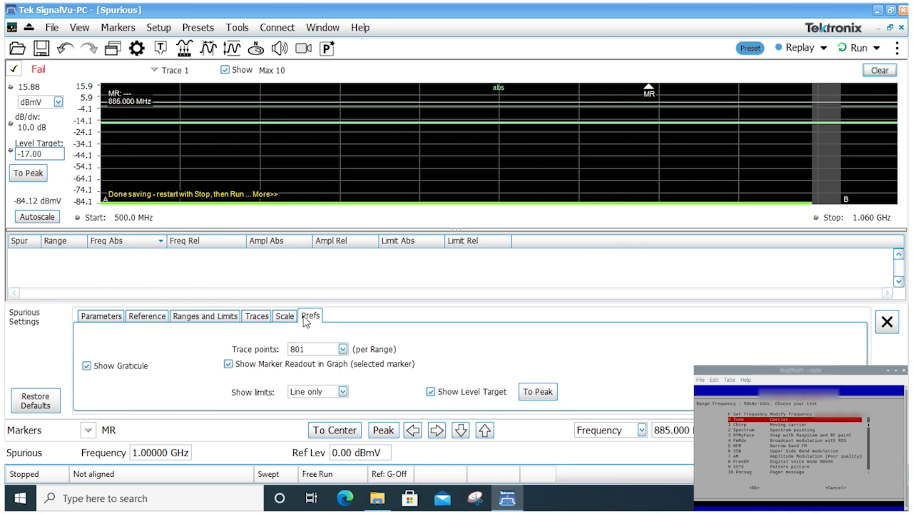
{"action": "left_click", "coordinate": [205, 316]}
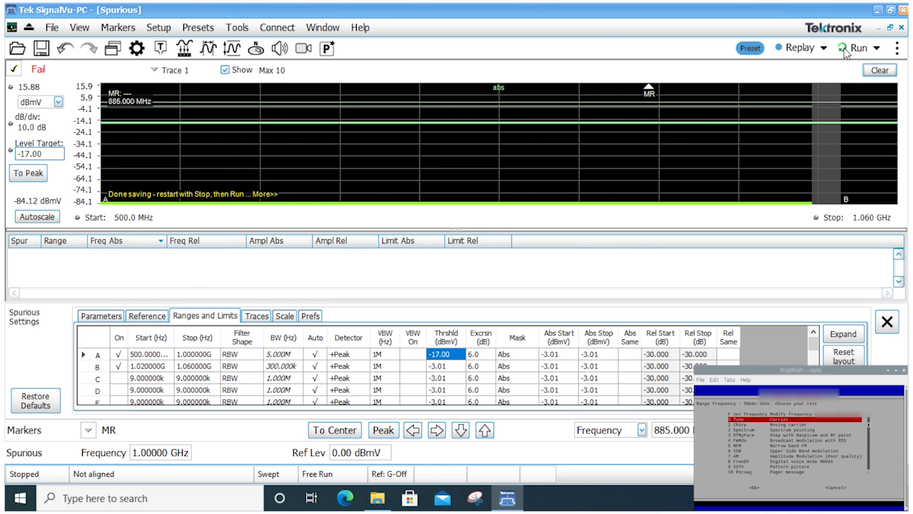
Step: Run the spurious search sweep, listing failing spurs near 882, 763 and 619 MHz
{"action": "left_click", "coordinate": [859, 47]}
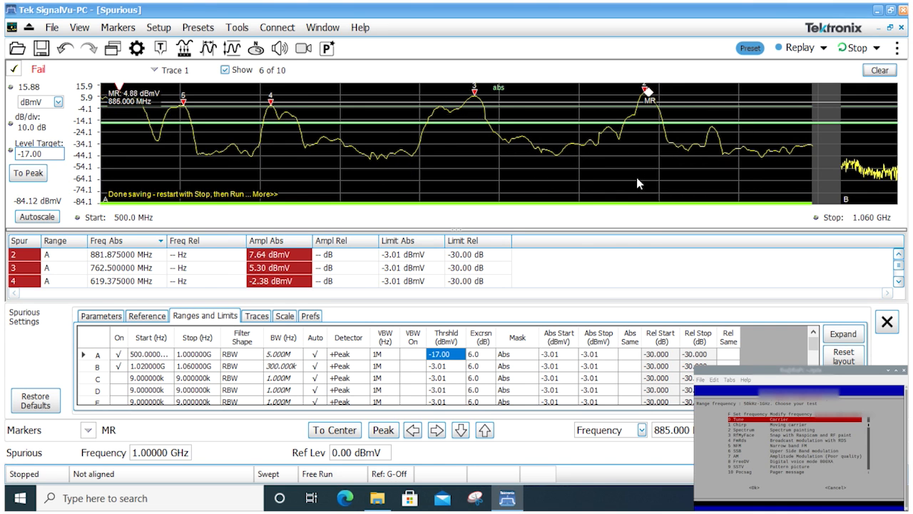